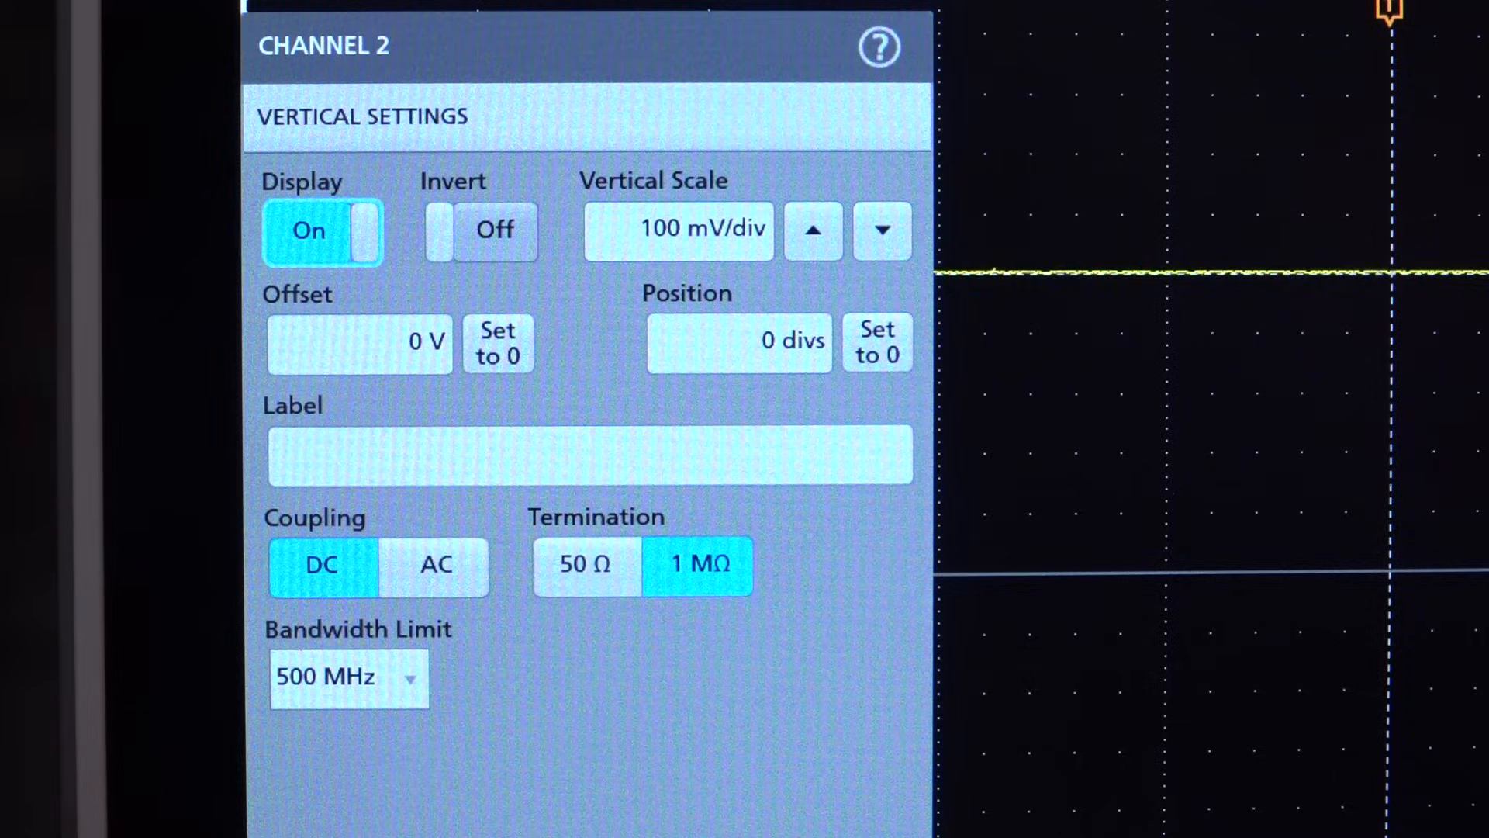
Dismiss the Channel 2 vertical settings menu, leaving the flat trace on the grid
left_click(329, 186)
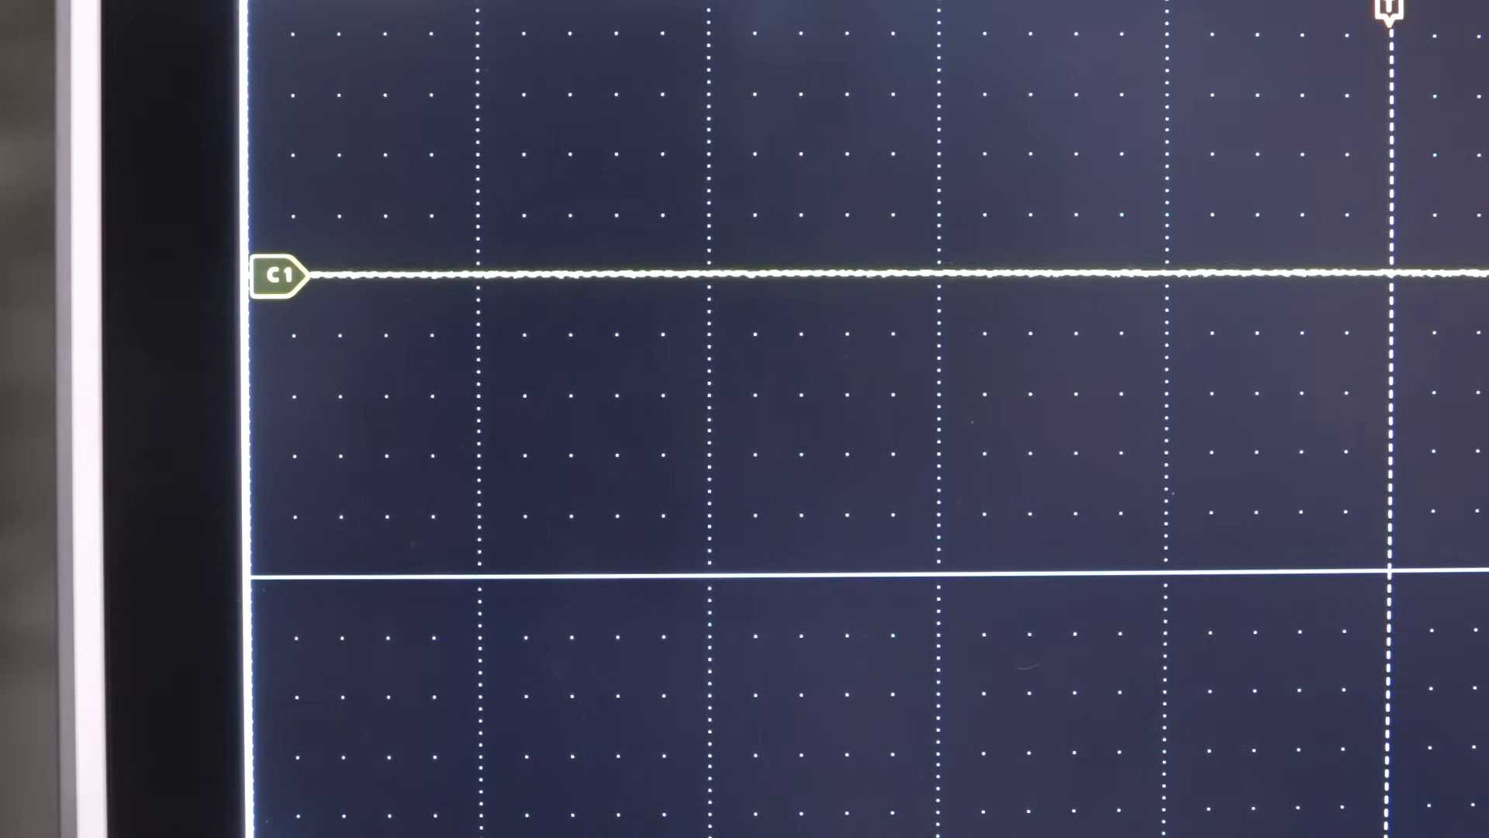
left_click(275, 274)
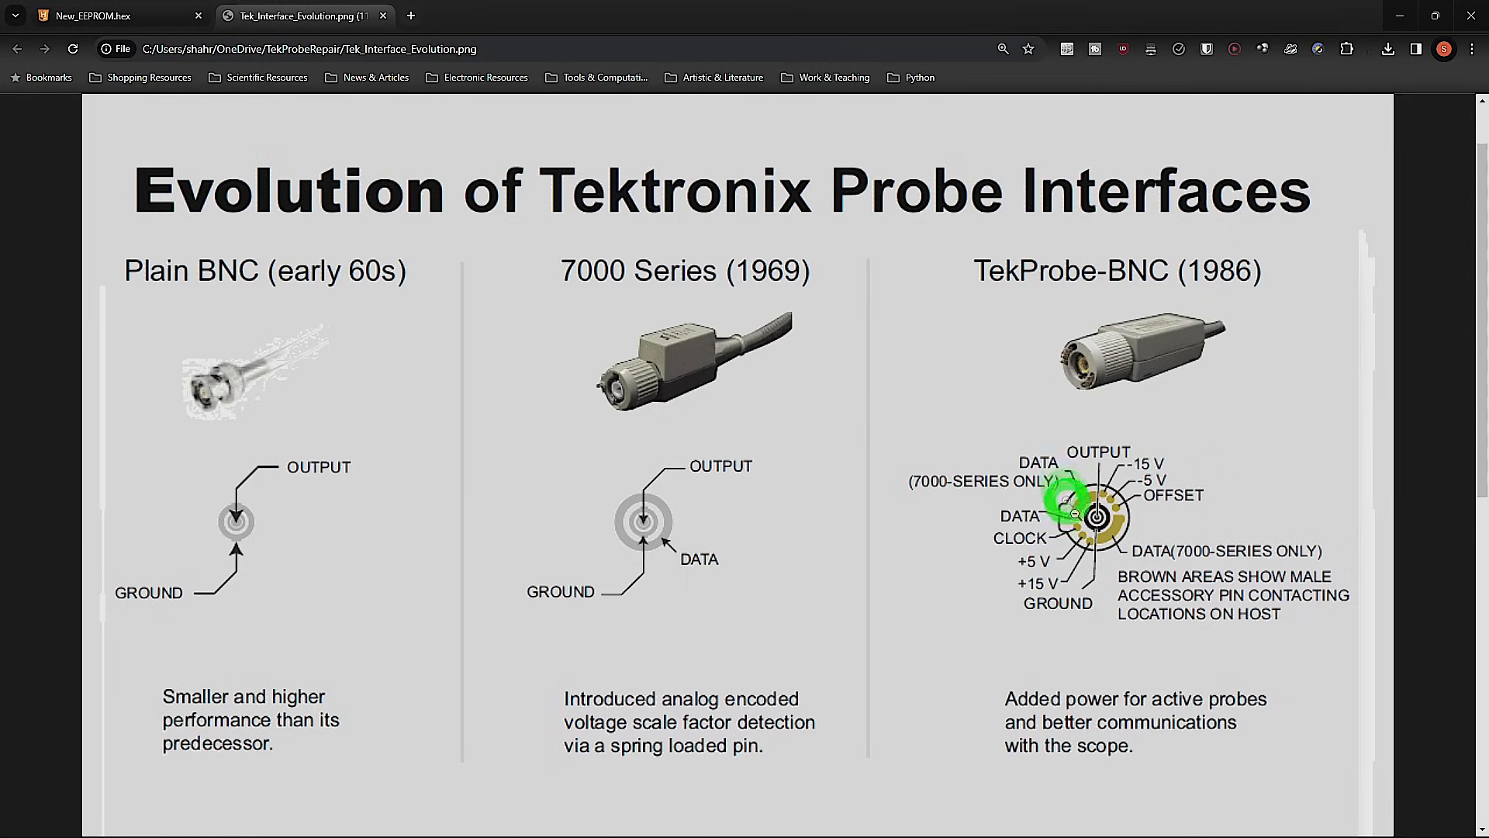
mouse_move(1129, 533)
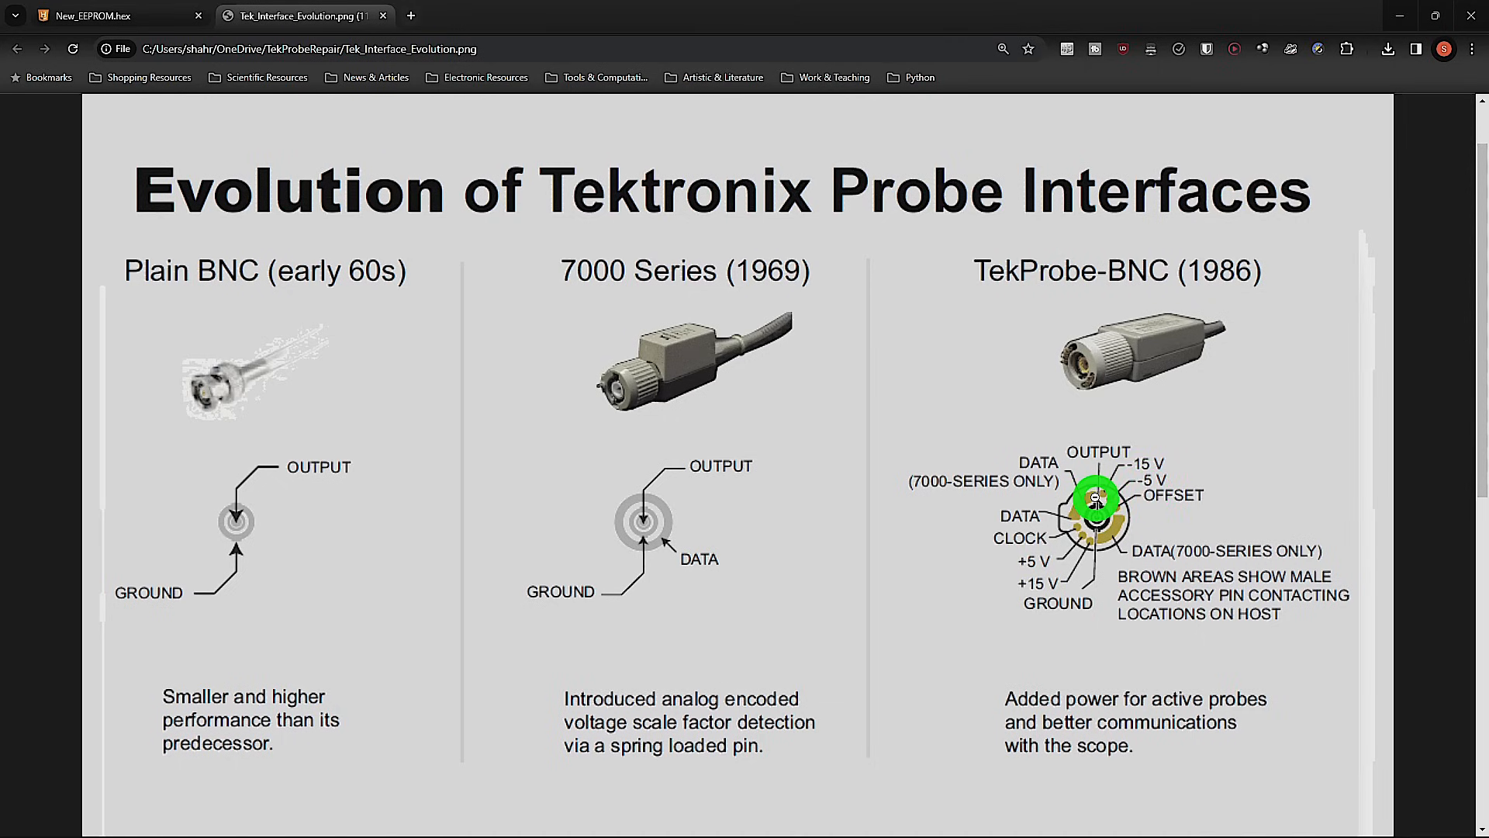
mouse_move(1159, 470)
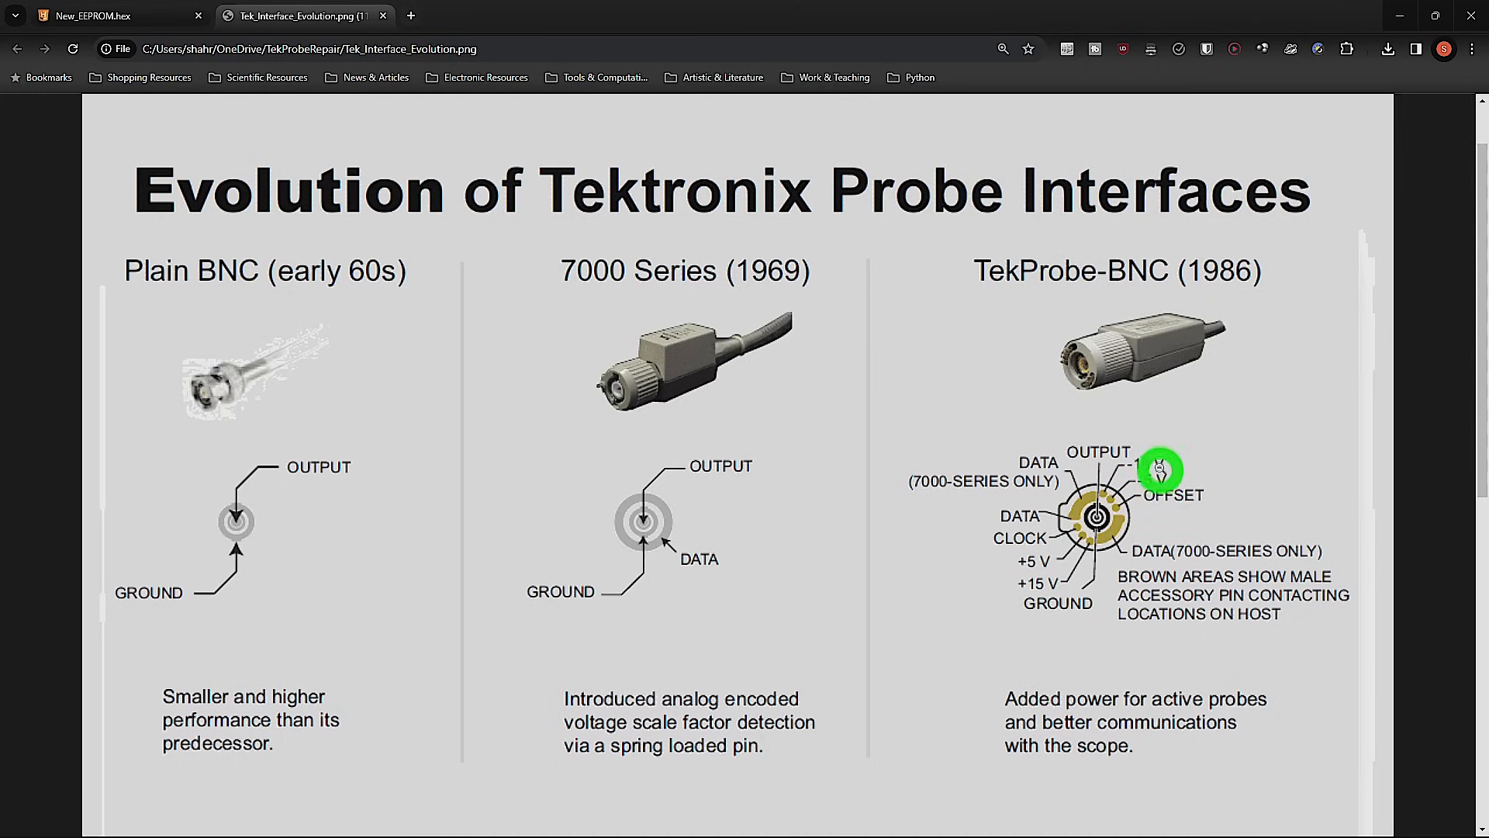
Scroll the probe interface chart down to the TekConnect and TekVPI diagrams
scroll("down", 3)
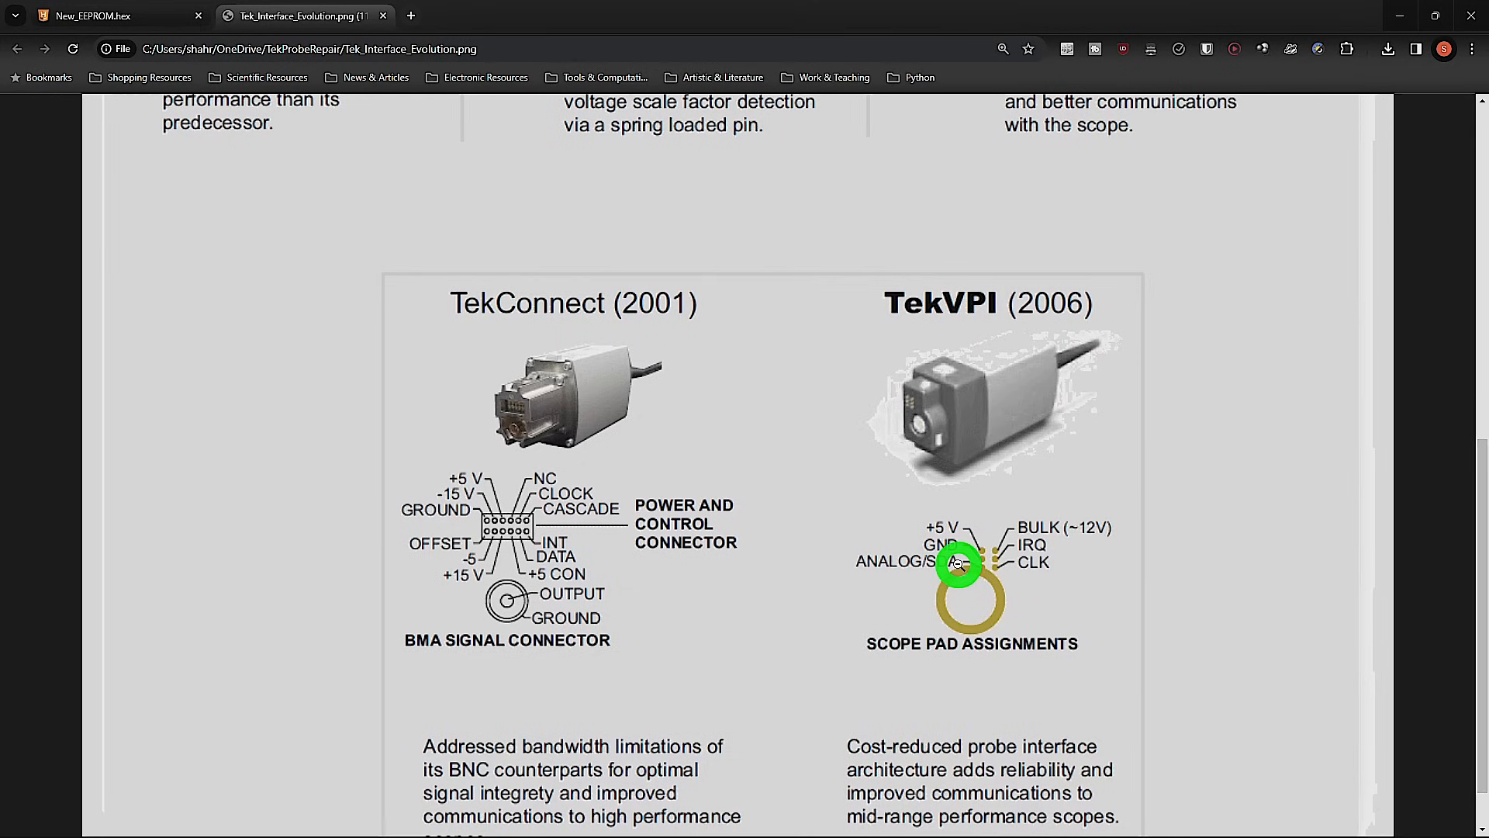
mouse_move(1002, 376)
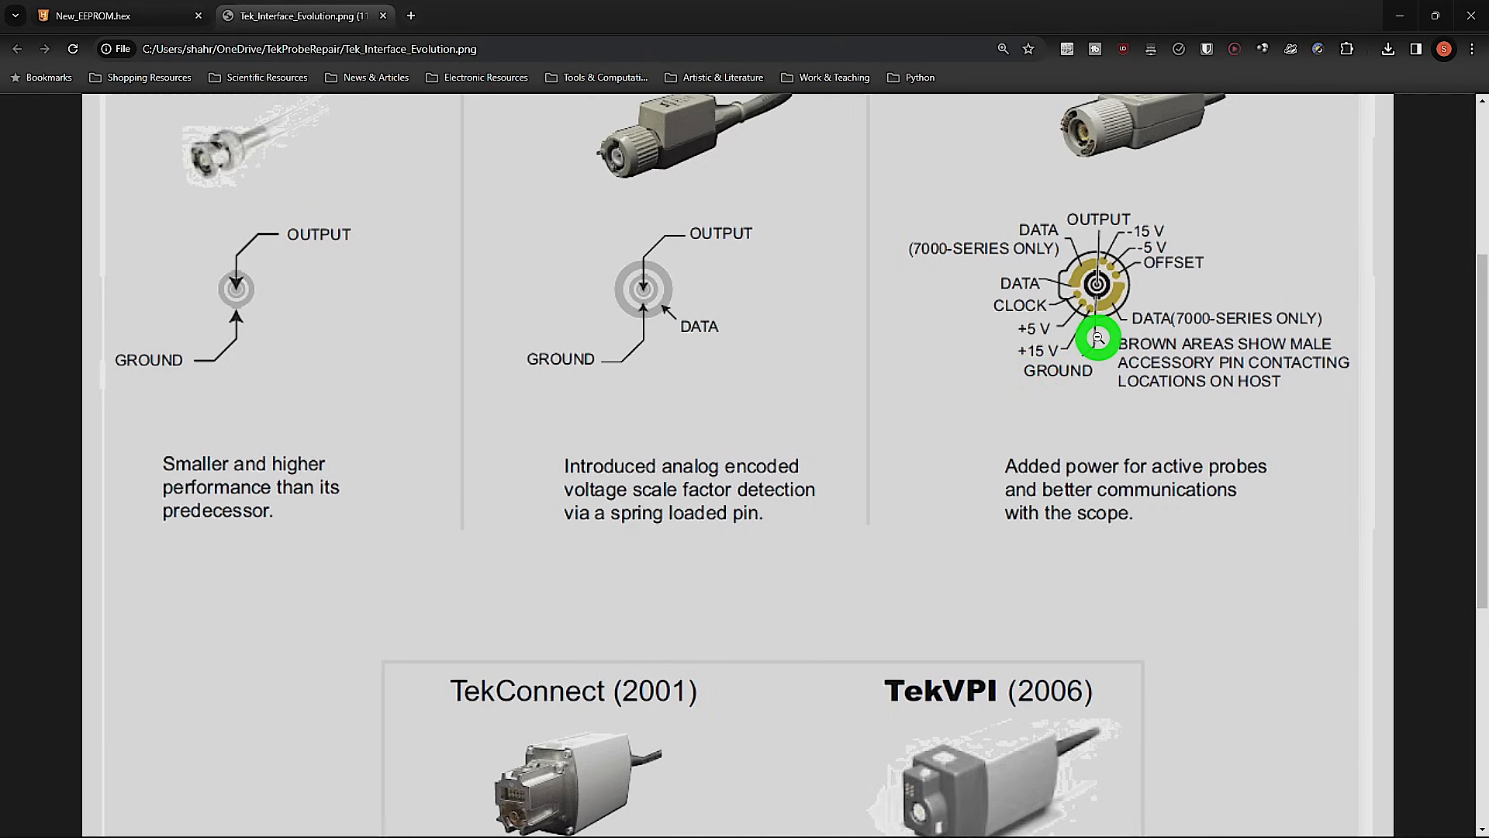
left_click(109, 17)
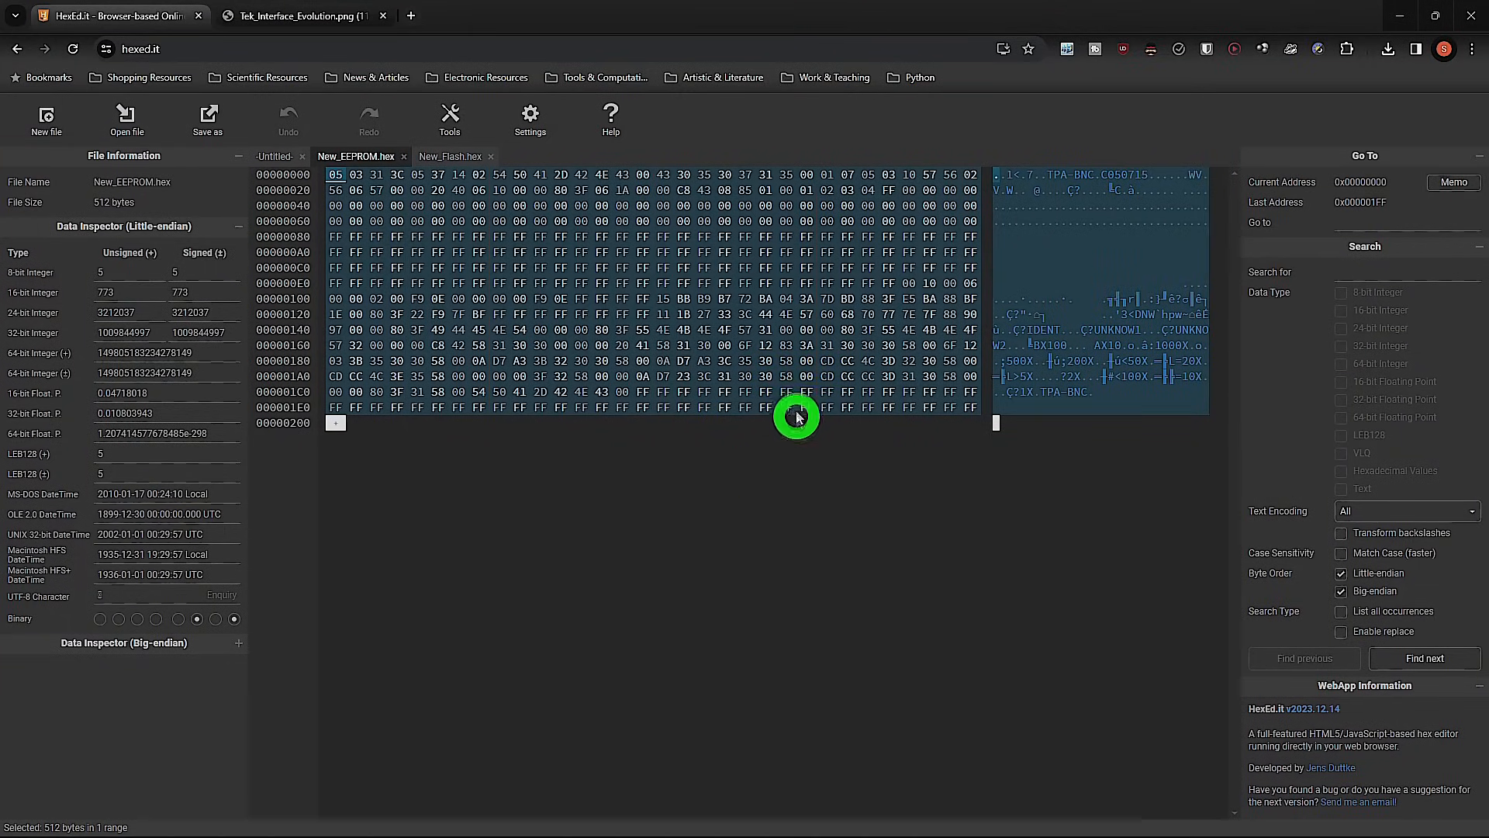
mouse_move(994, 321)
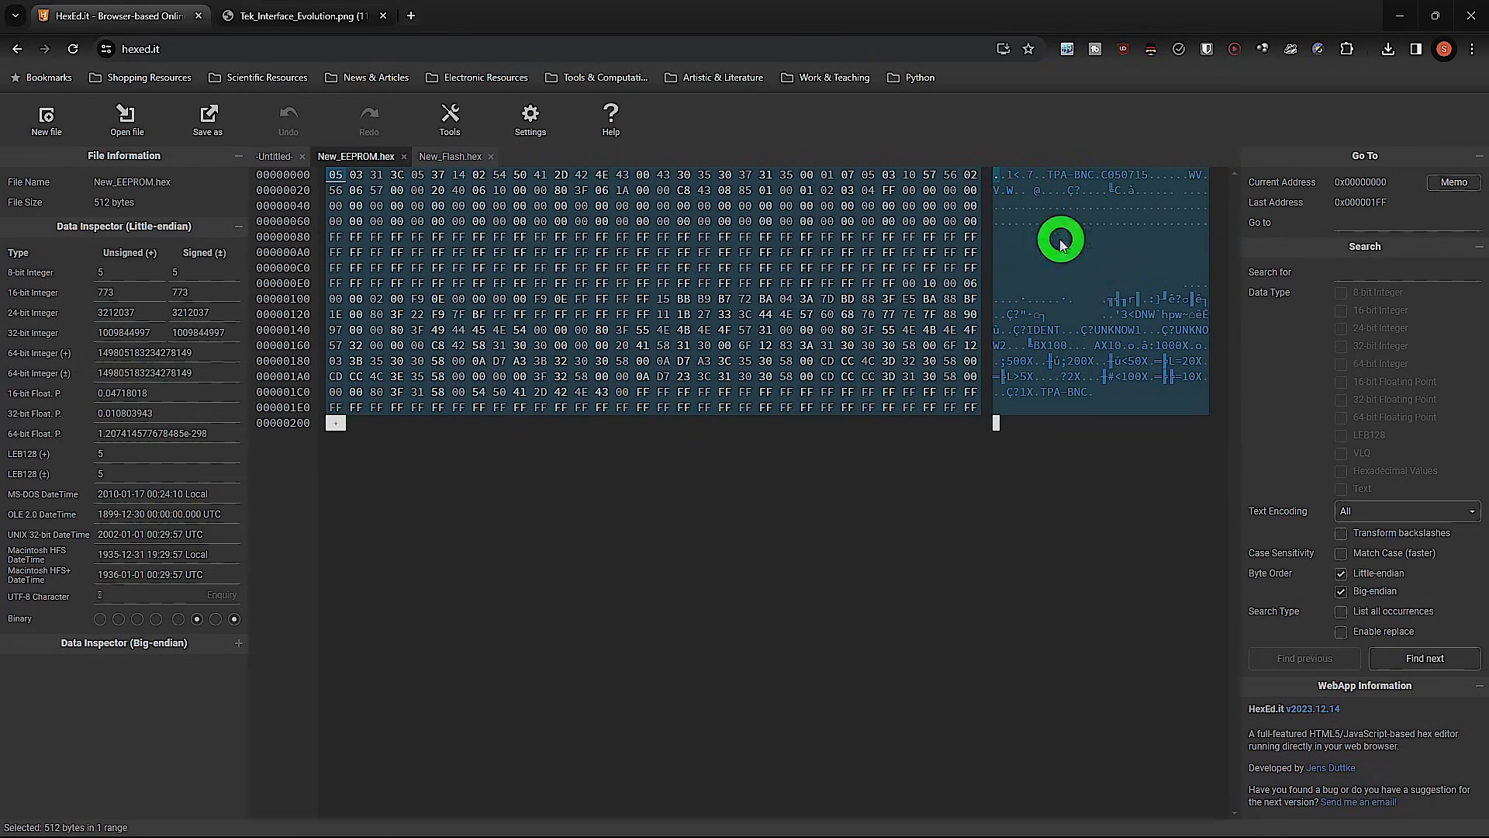
mouse_move(1037, 300)
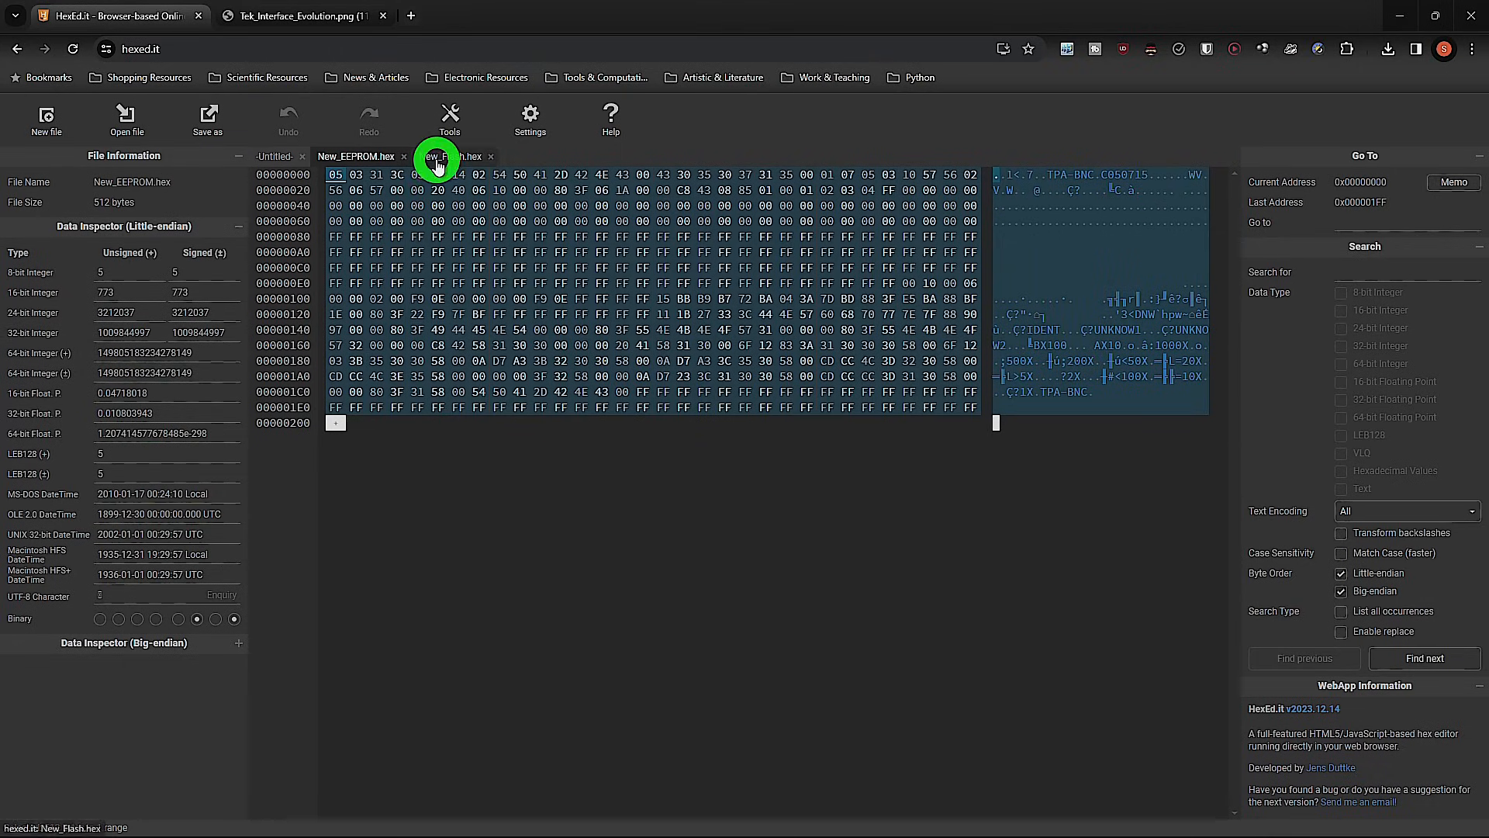
Open the New_Flash.hex tab and scroll through the 8 KB firmware dump
left_click(452, 156)
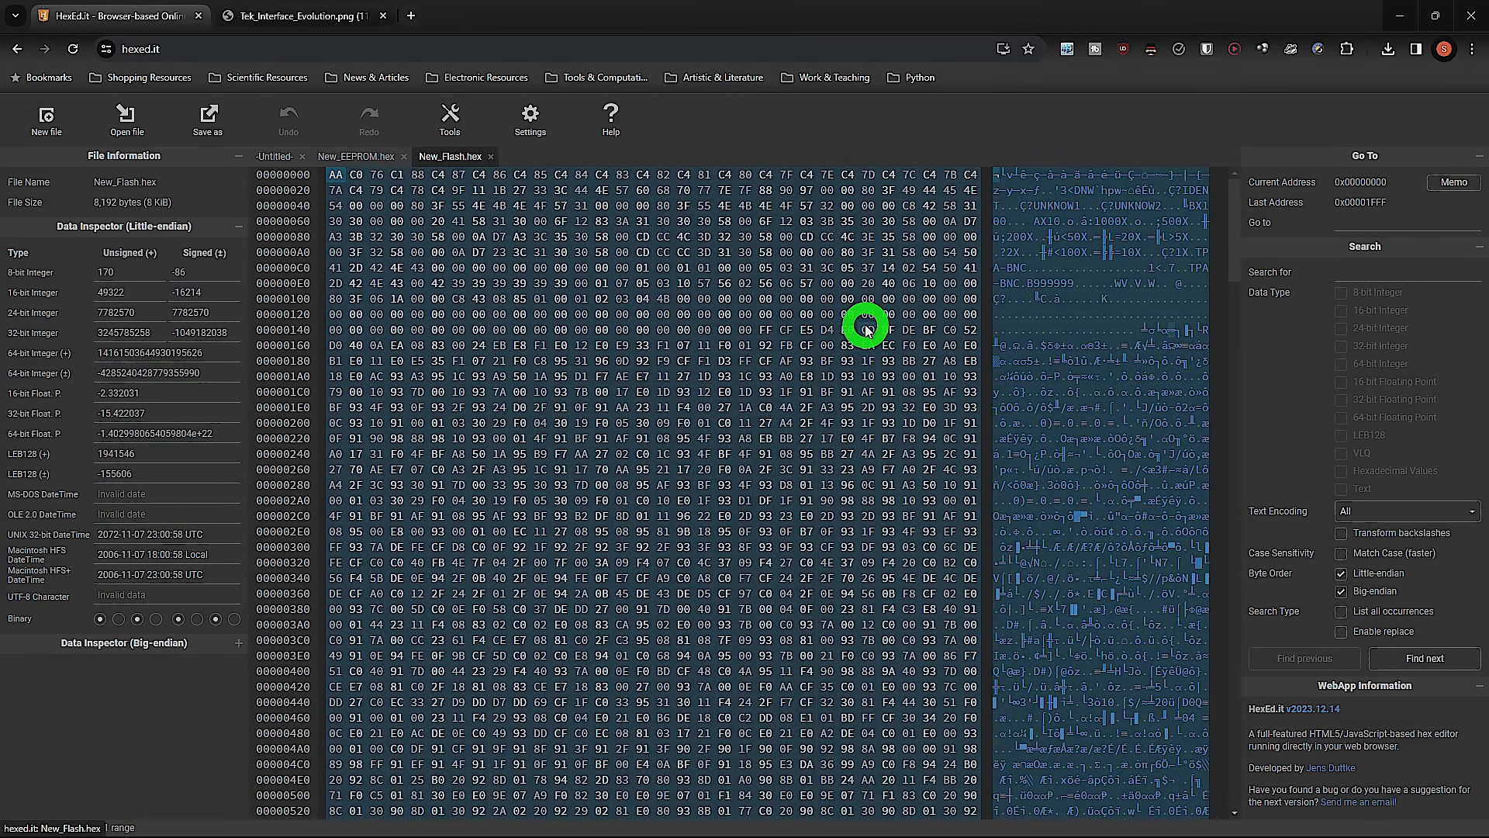
scroll("down", 3)
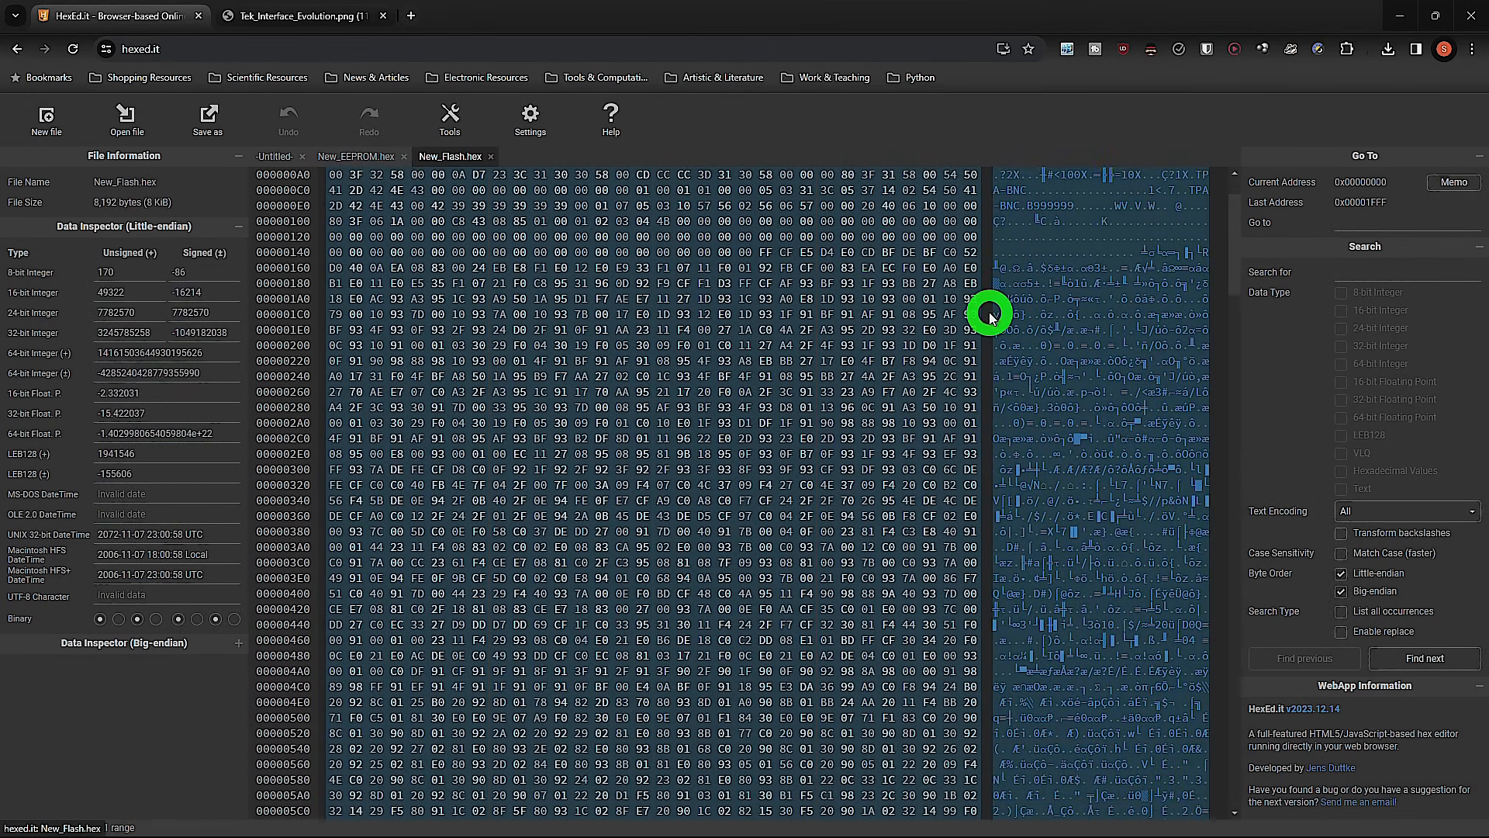
scroll("down", 3)
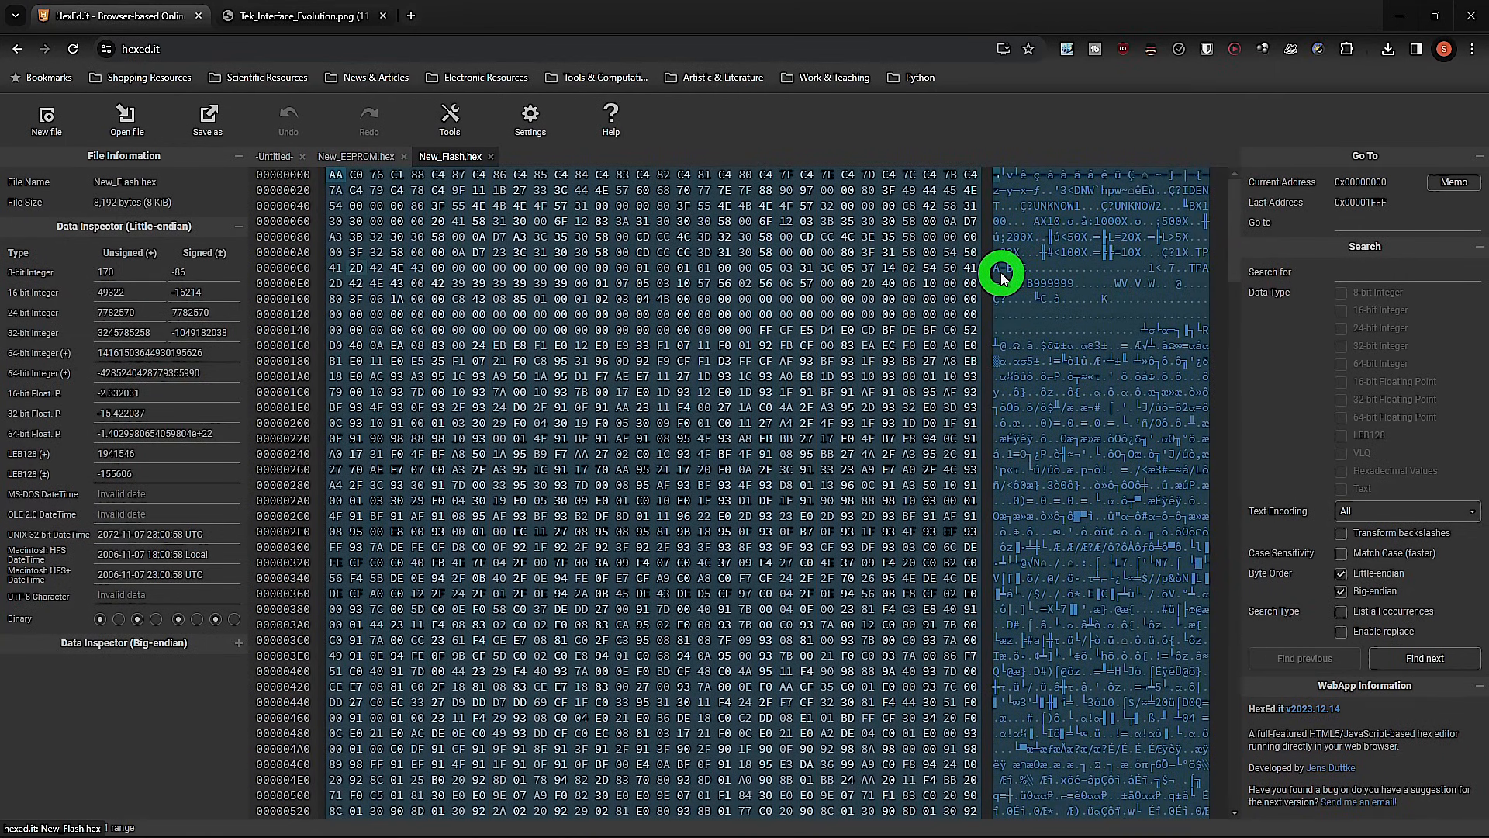
mouse_move(930, 454)
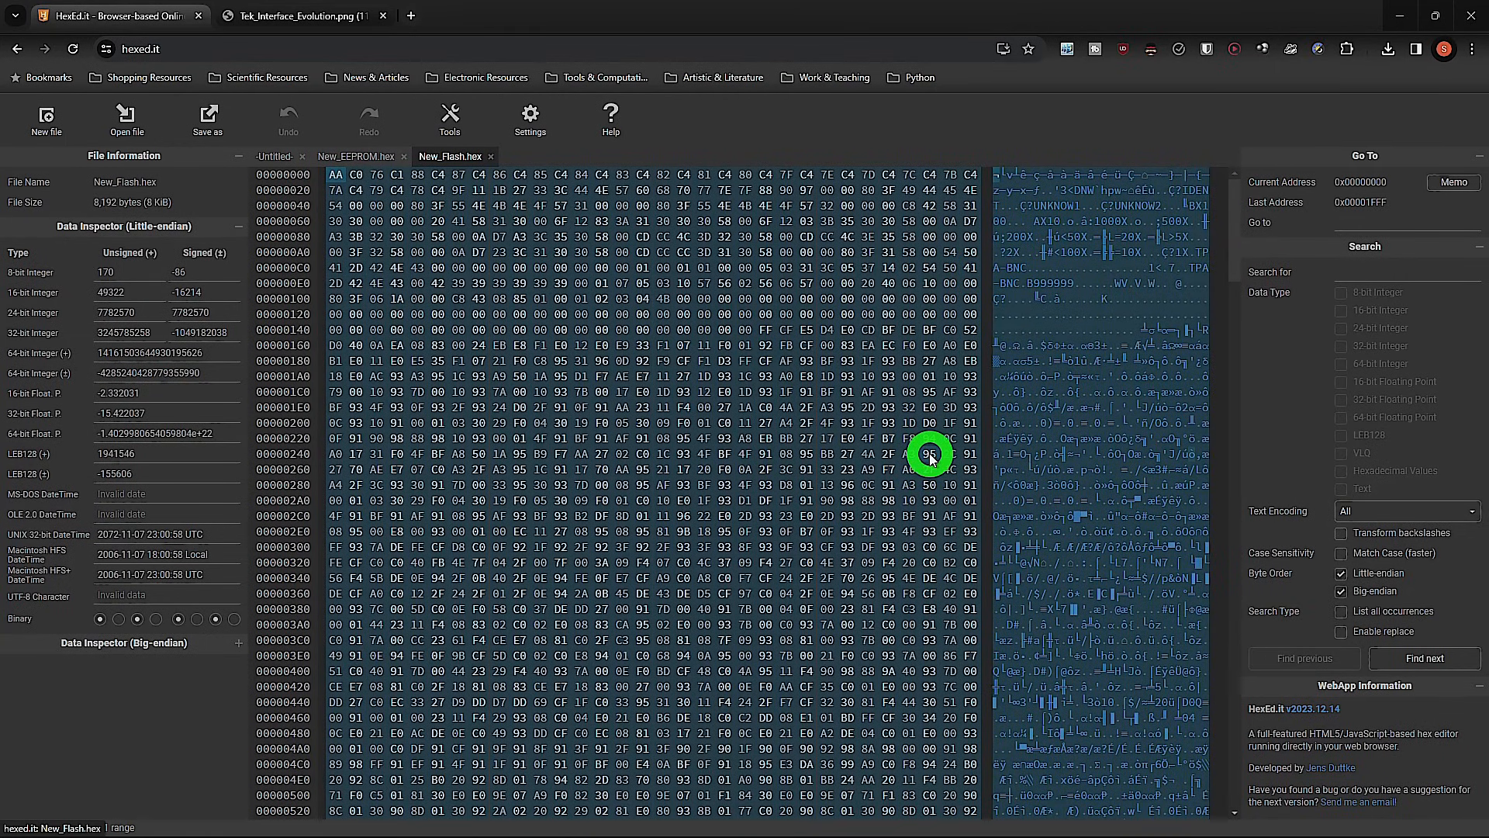